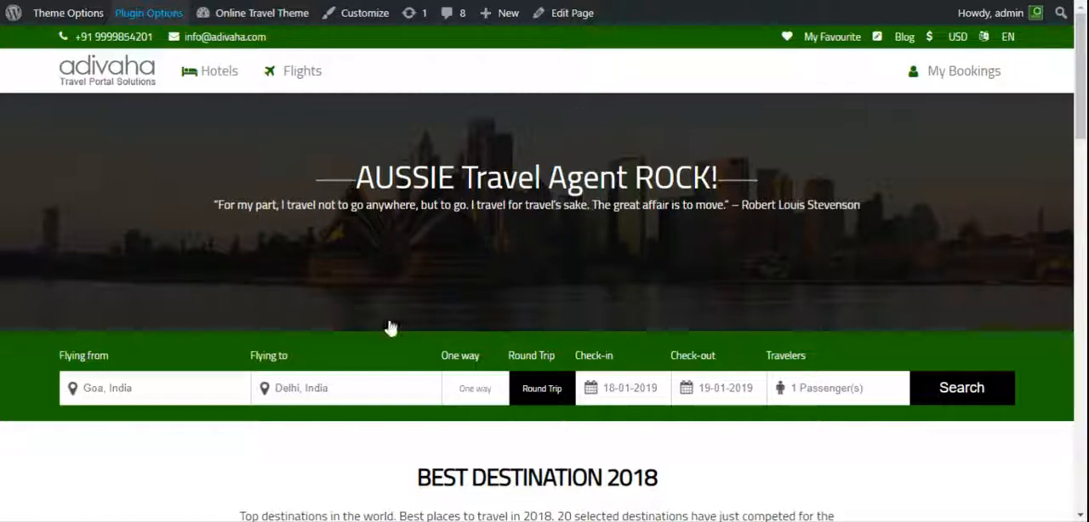
mouse_move(514, 323)
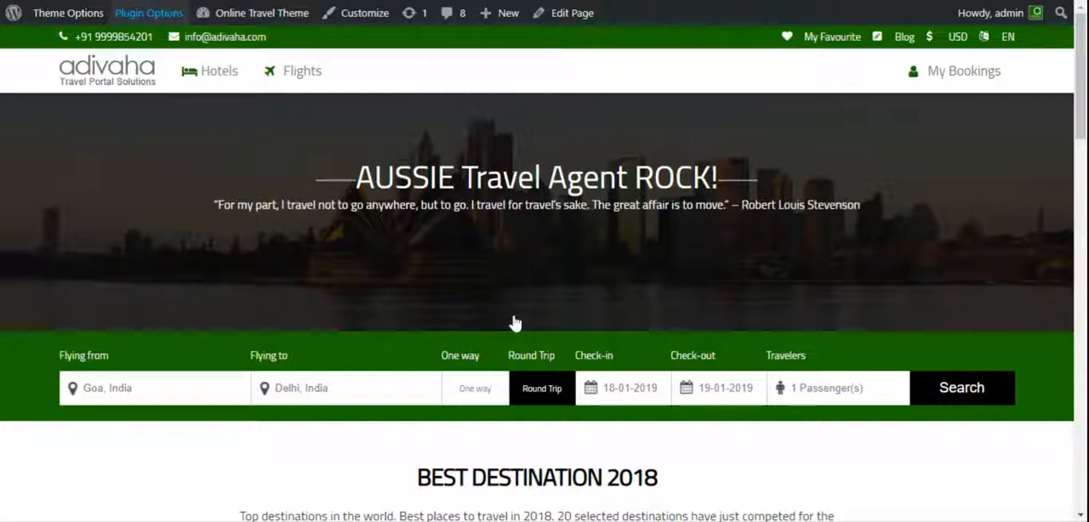
- Go from the live site to the Adivaha plugin's global settings in the admin area
left_click(148, 14)
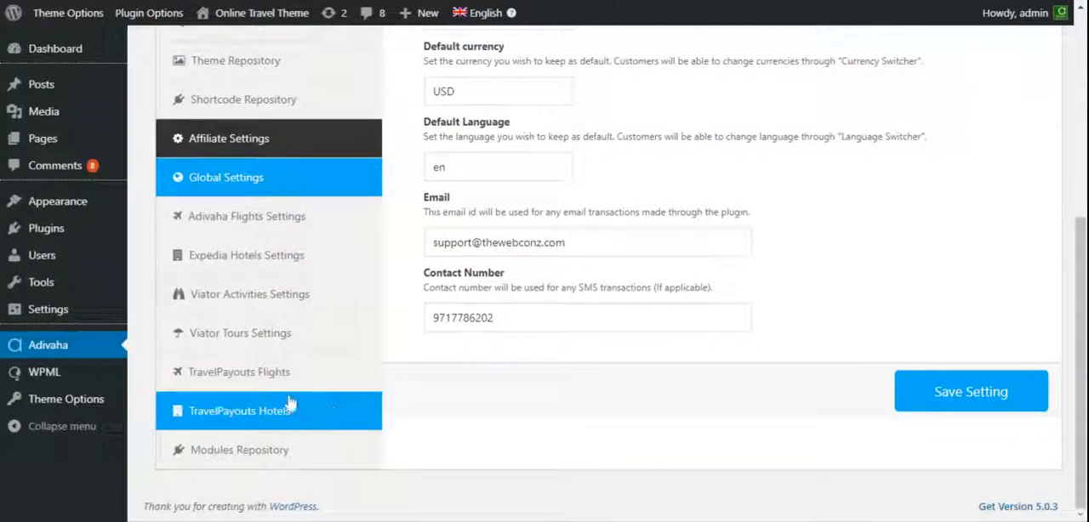
- Select the Flights Search Results shortcode under TravelPayouts Flights for reuse
left_click(238, 371)
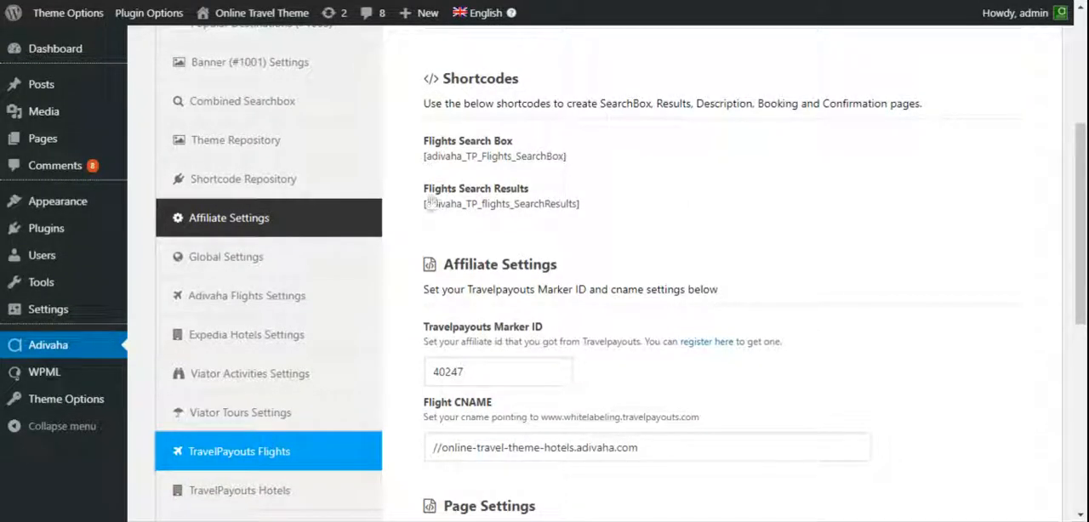
double_click(500, 204)
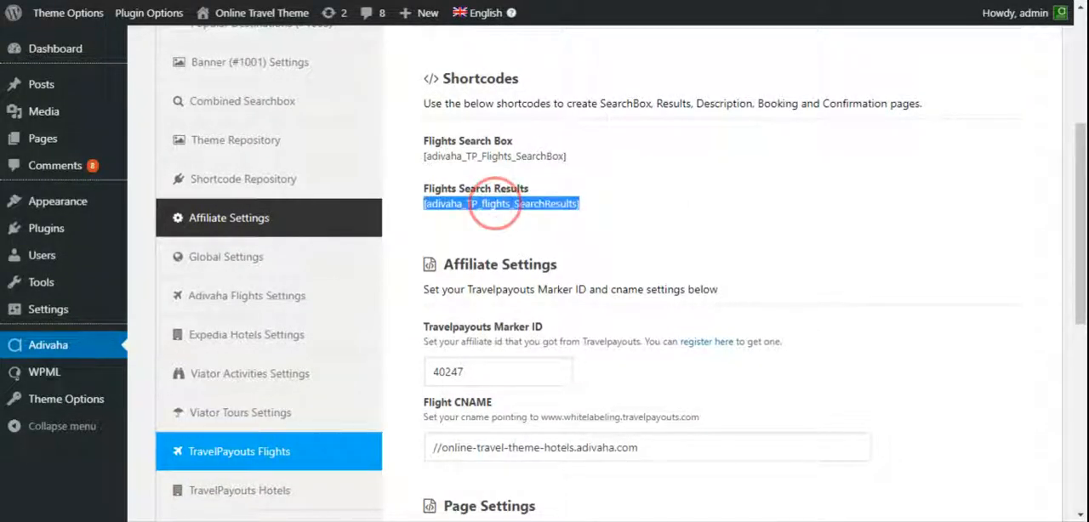
left_click(418, 14)
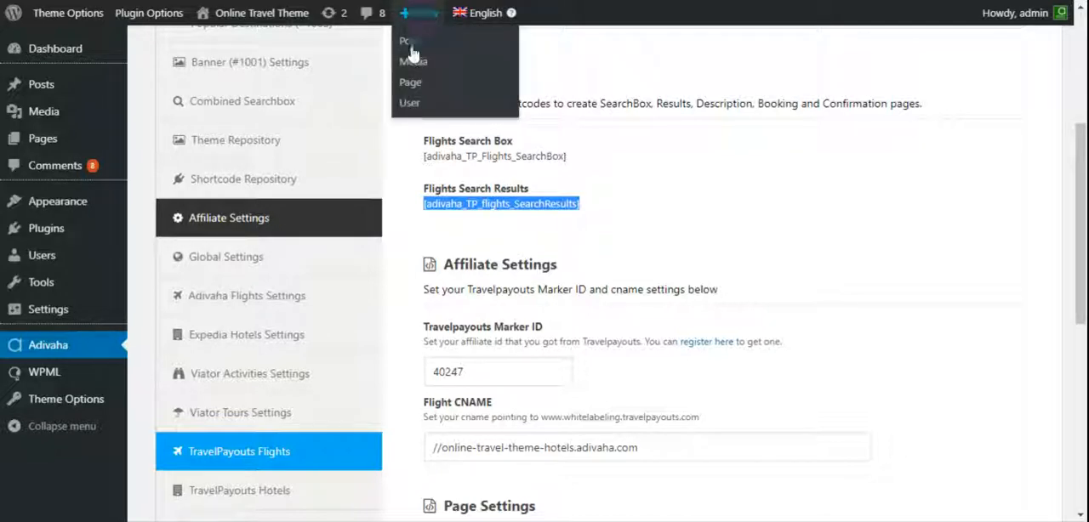
mouse_move(410, 85)
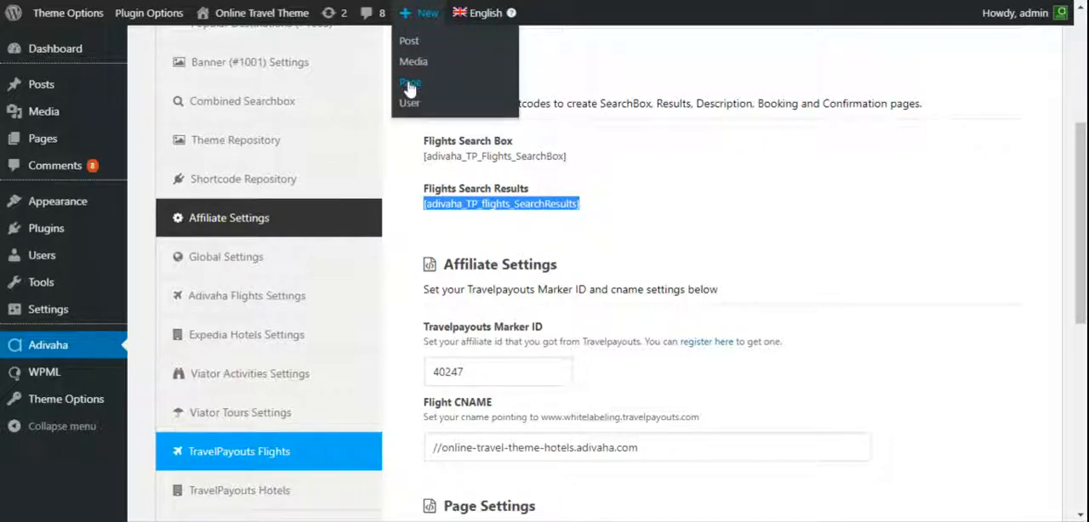
mouse_move(657, 166)
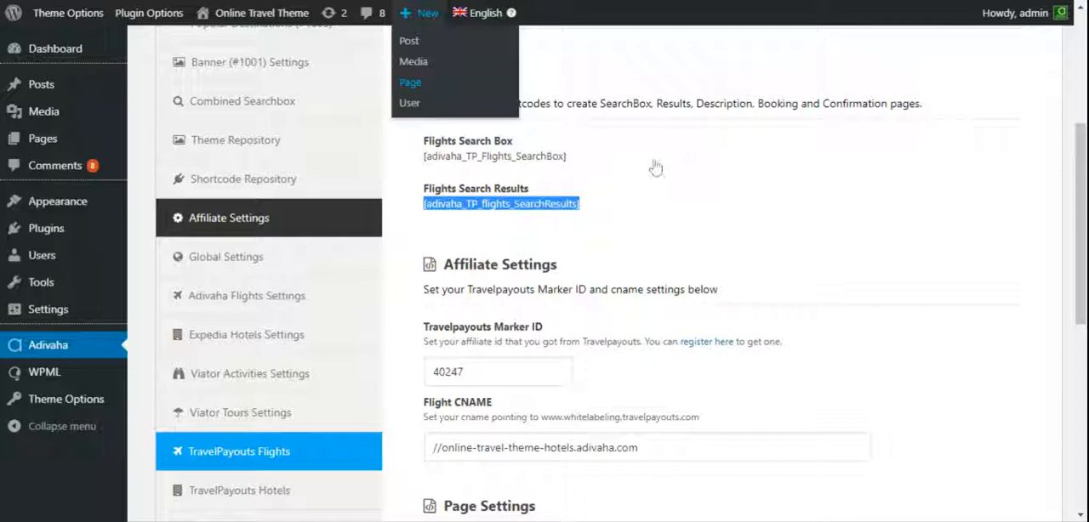
- Create a new page titled 'Demo 1 - TP Flights Search Results'
left_click(410, 82)
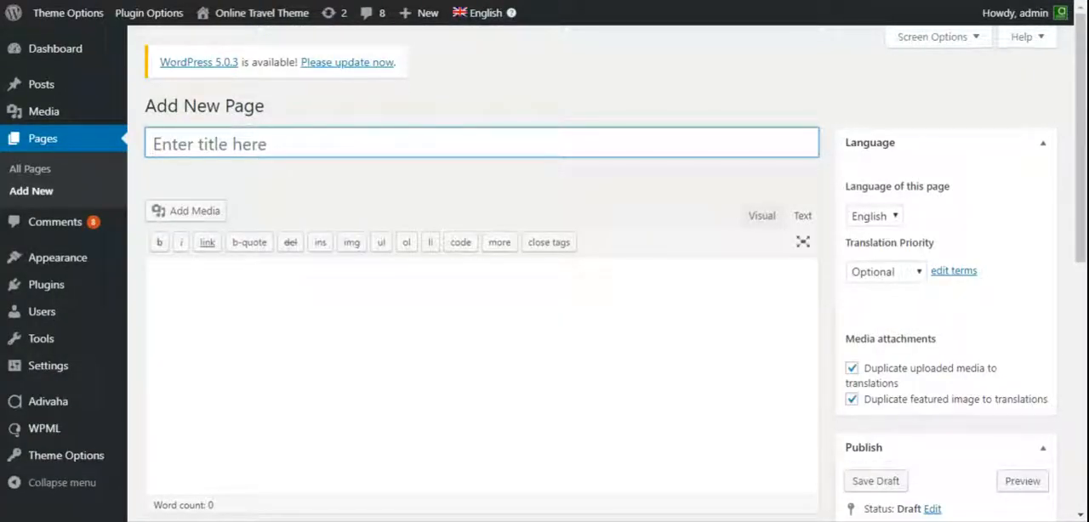
type("De")
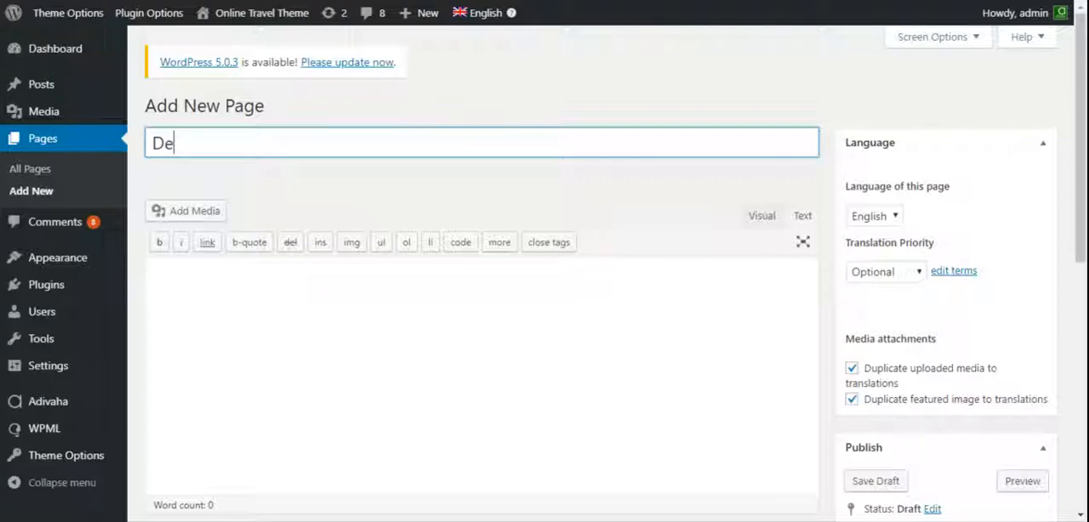
type("mo 1 -")
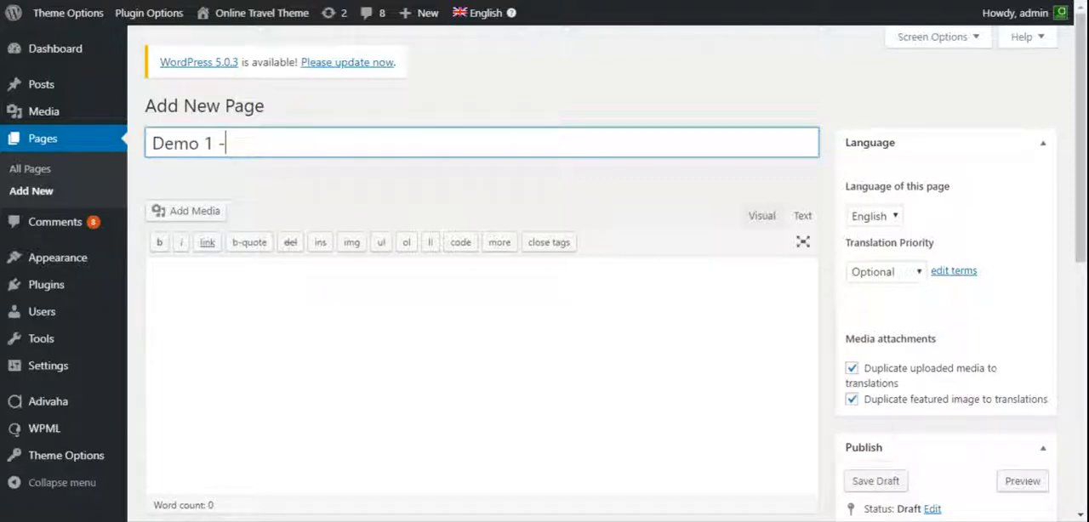
type("TP F")
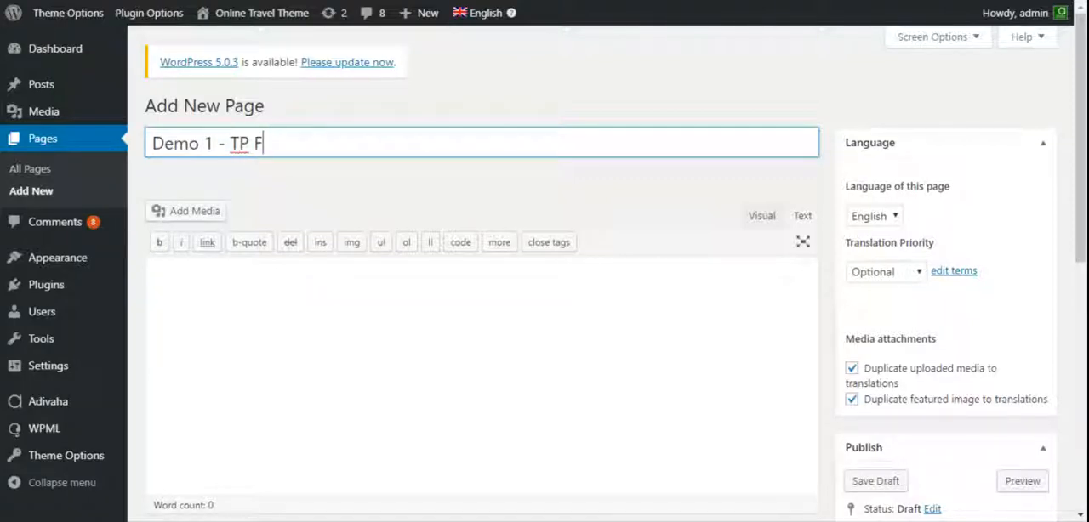
type("lights")
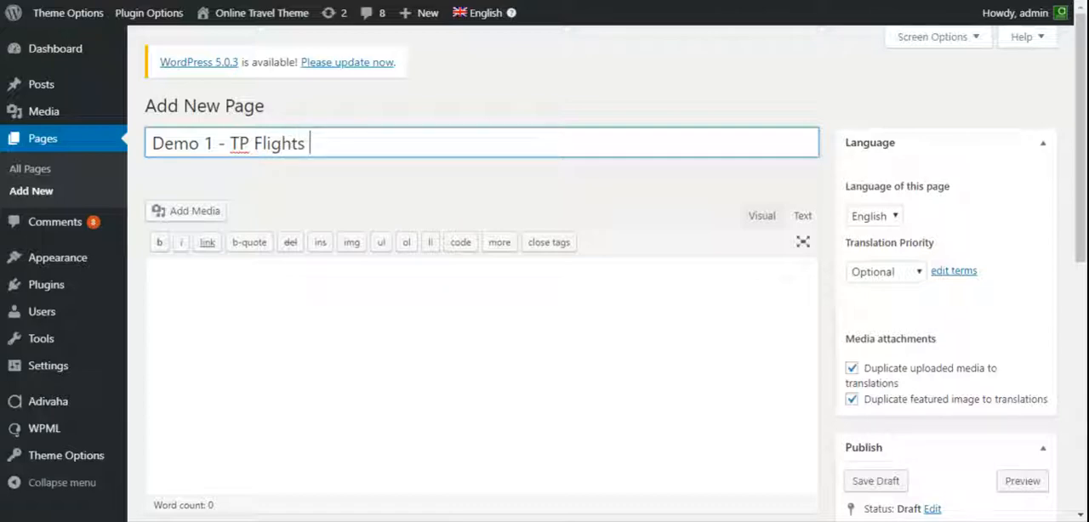
type("Search")
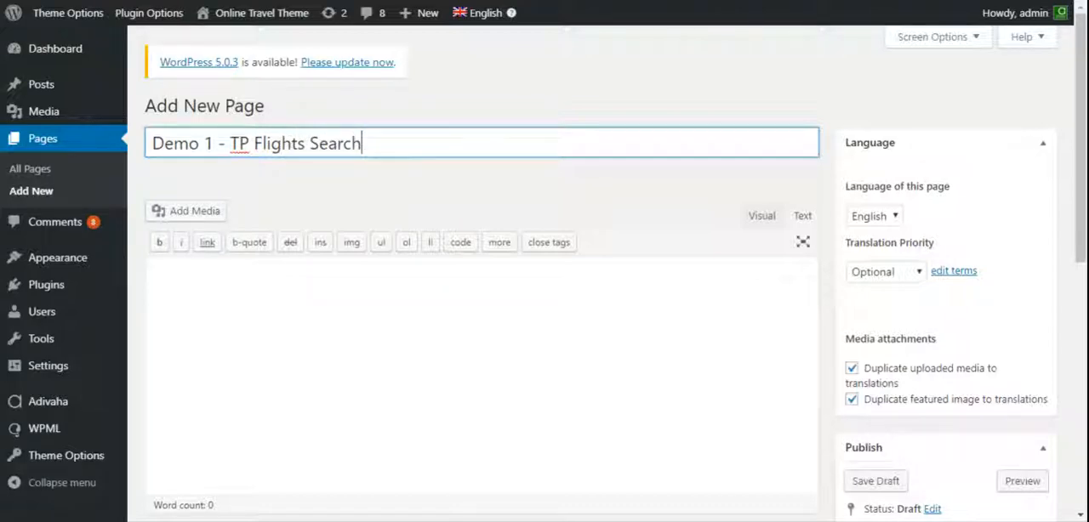
type("Resu")
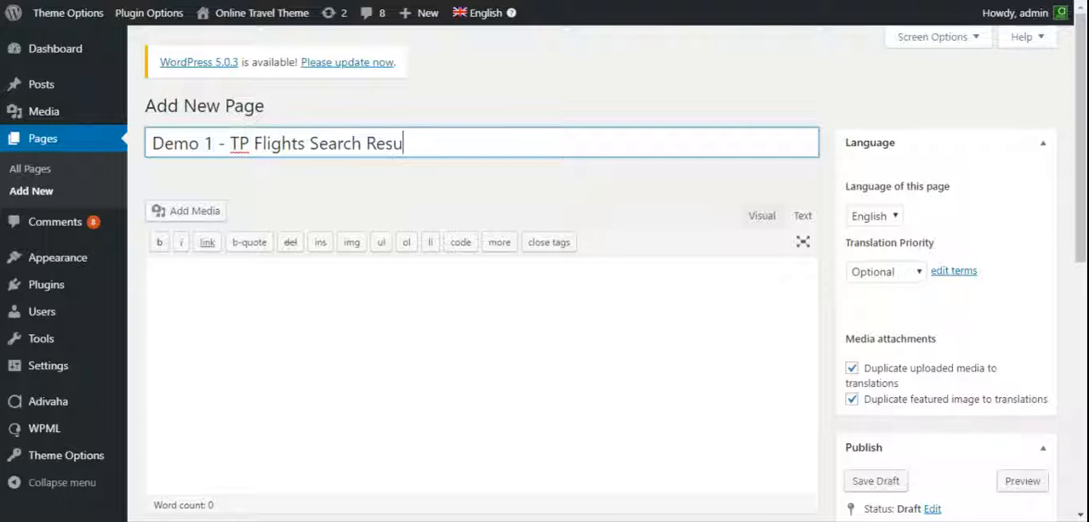
type("lts")
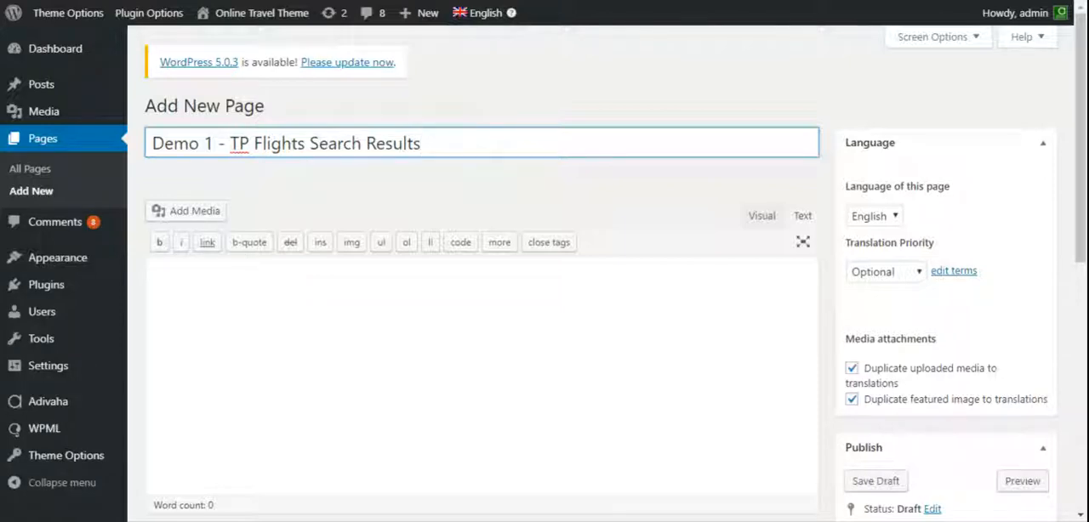
- Add the [adivaha_TP_flights_SearchResults] shortcode to the page body and publish it
left_click(241, 273)
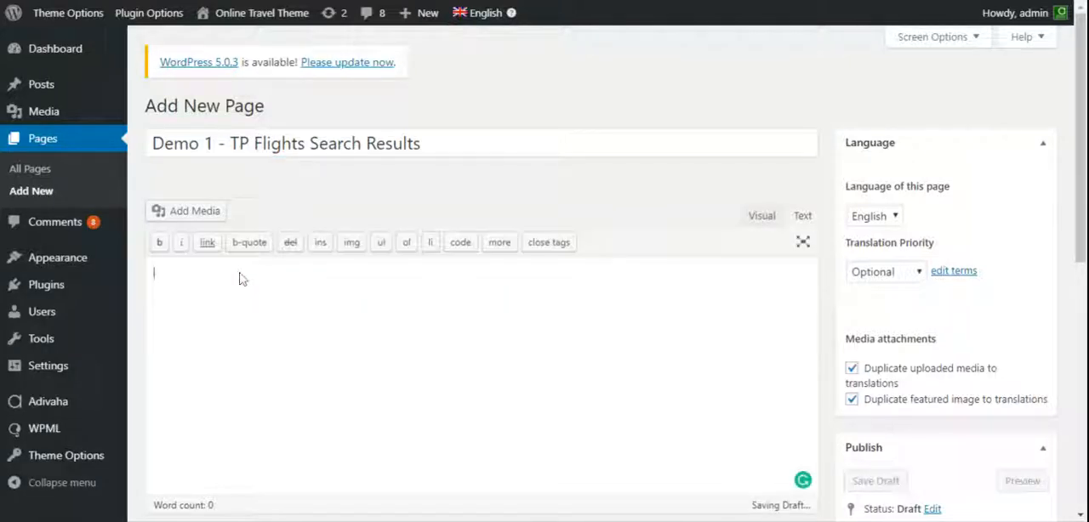
type("[adivaha_TP_flights_SearchResults]")
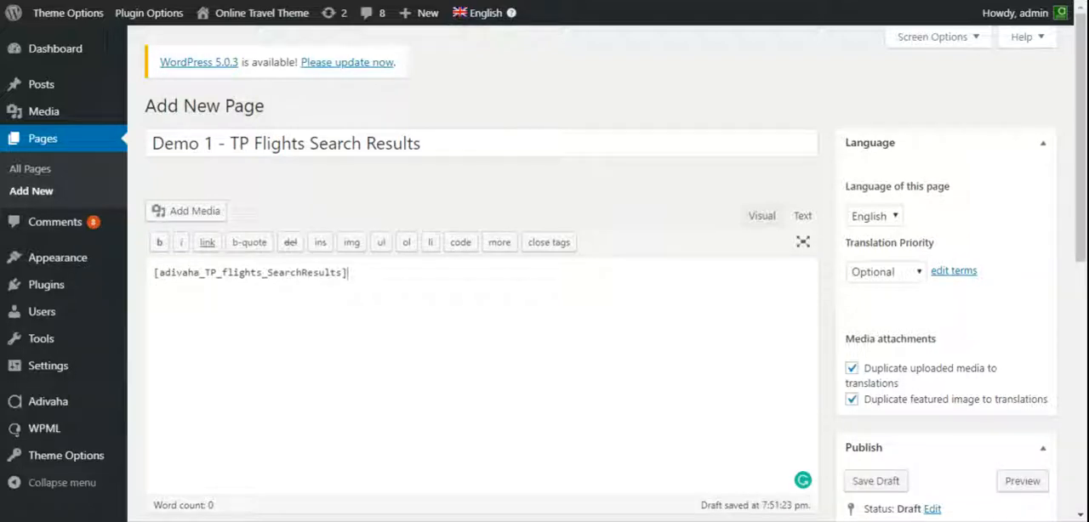
scroll("down", 3)
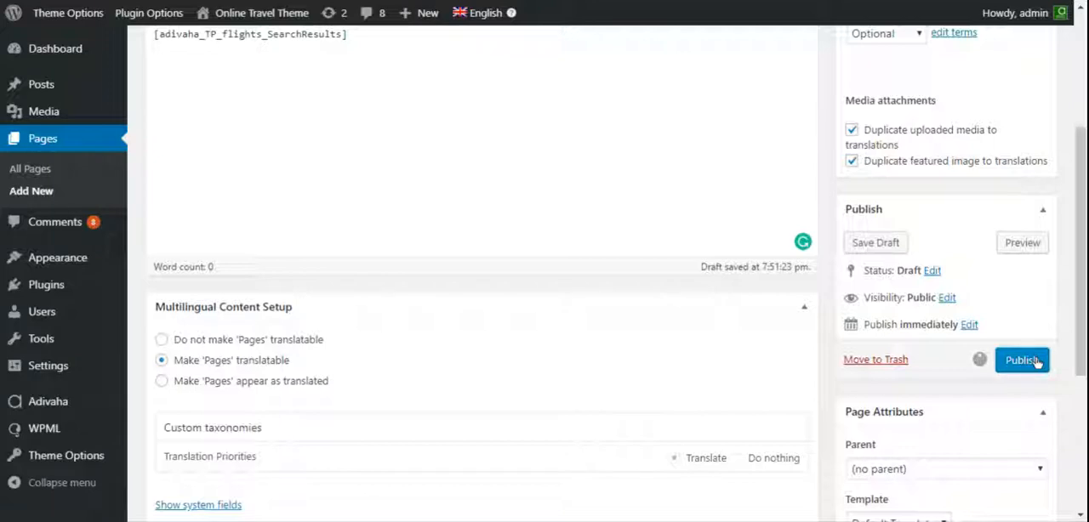
left_click(1021, 360)
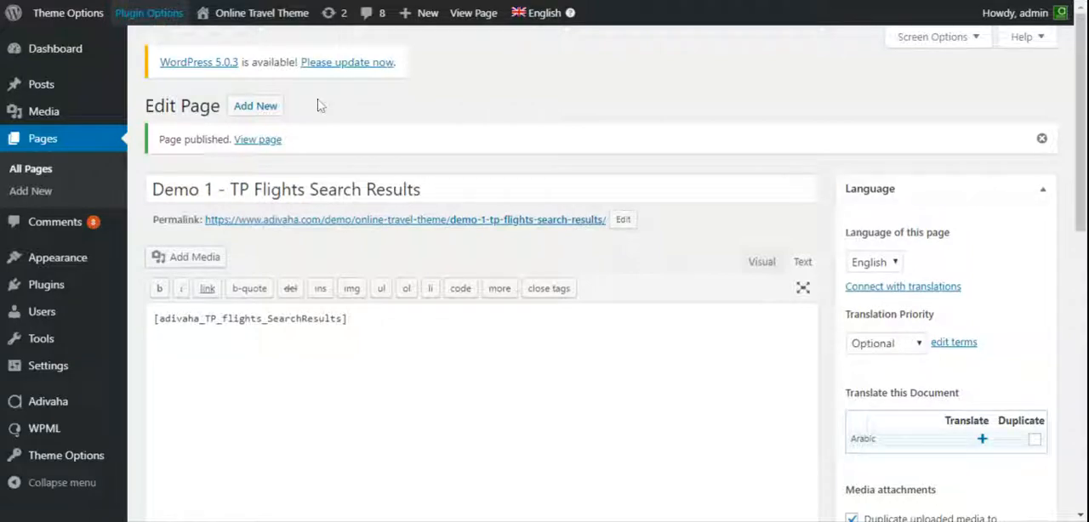
mouse_move(475, 259)
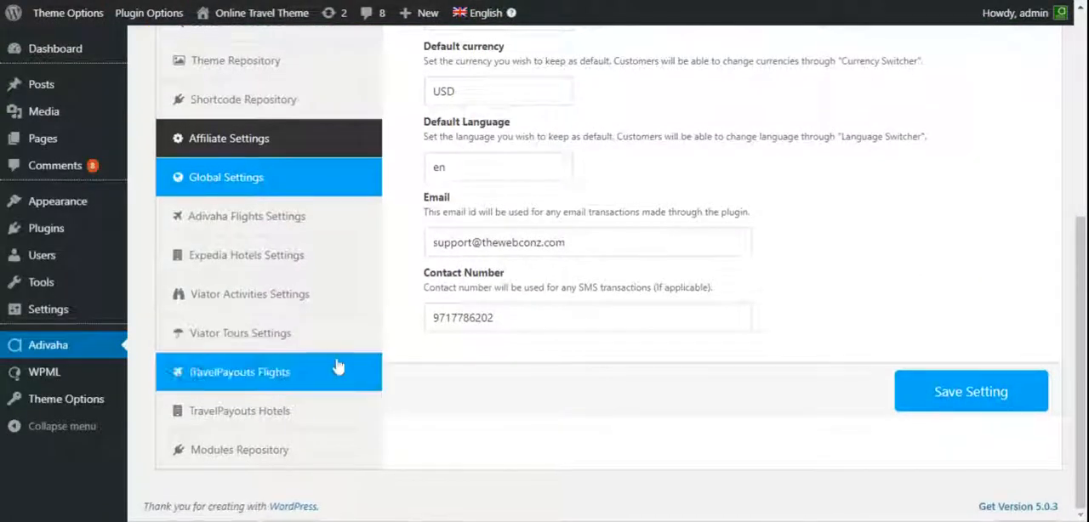
- Set Demo 1 - TP Flights Search Results as the Search Results Page and save the setting
left_click(239, 371)
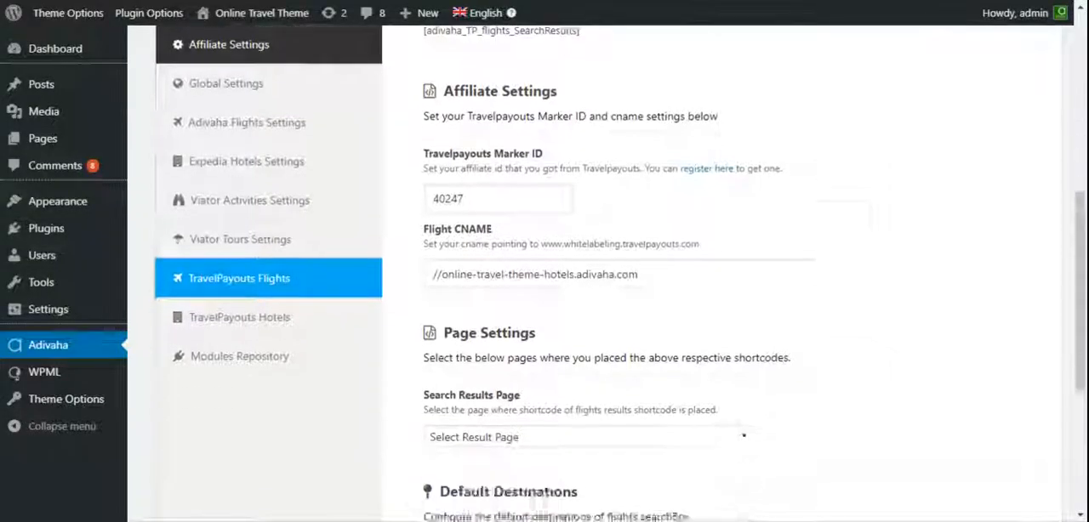
scroll("down", 3)
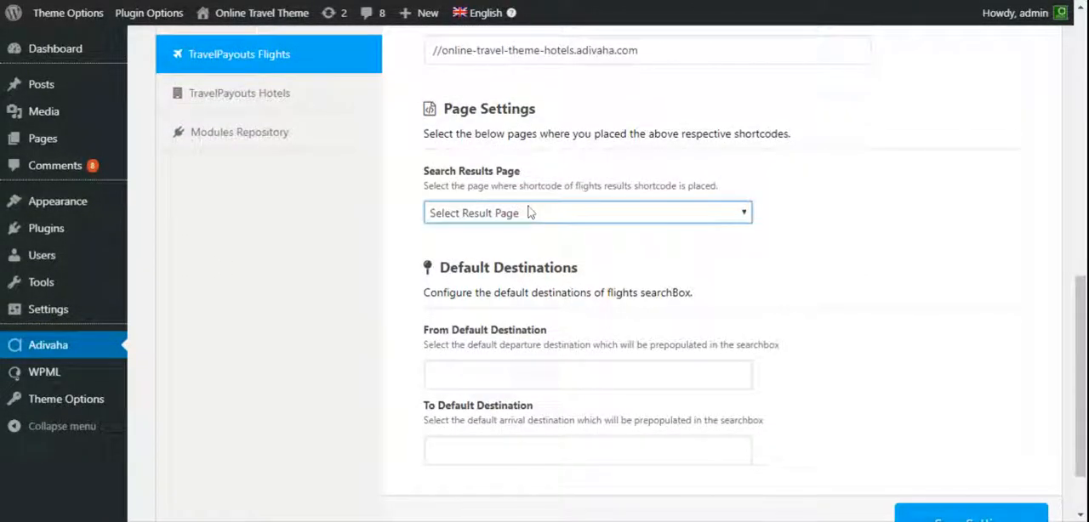
mouse_move(497, 232)
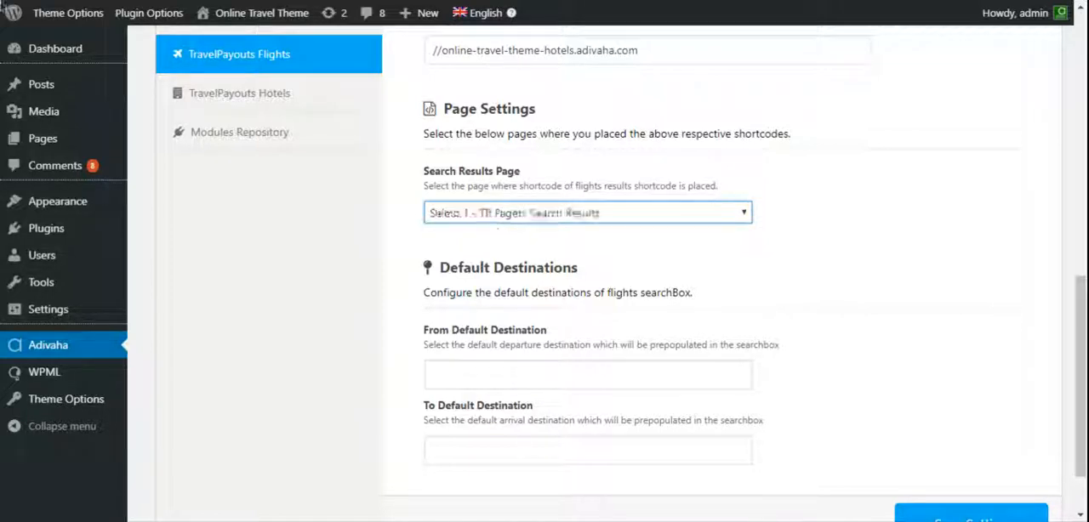
left_click(587, 213)
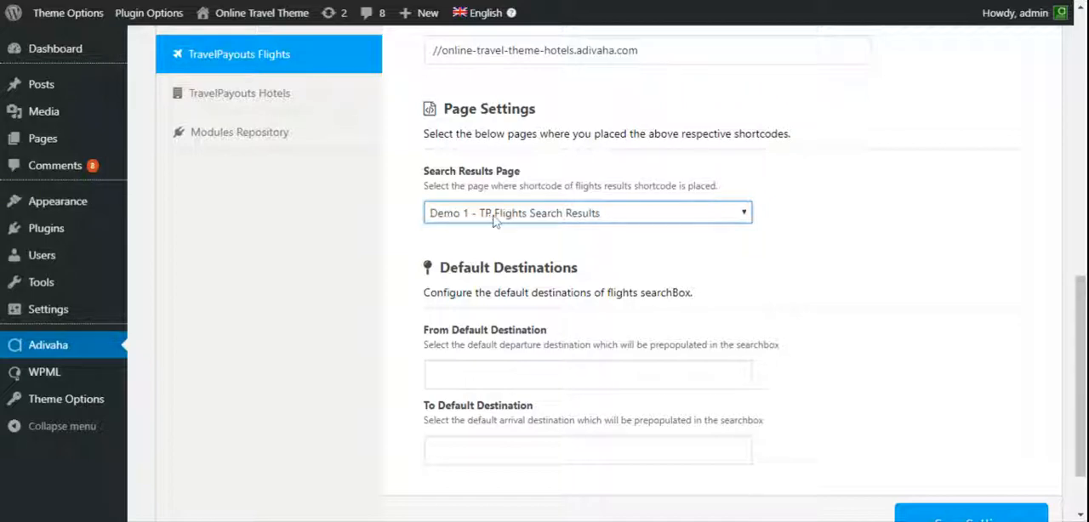
scroll("down", 3)
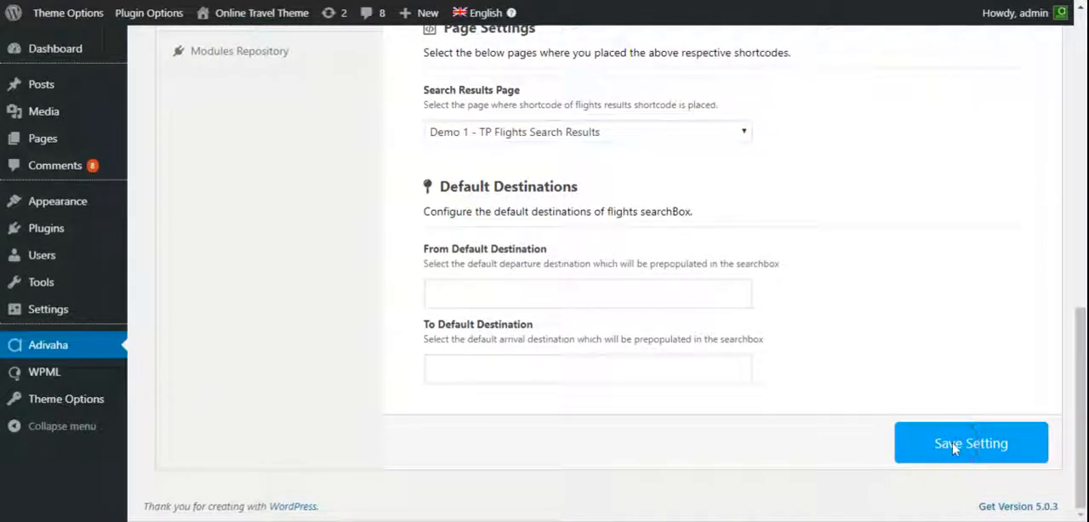
mouse_move(898, 267)
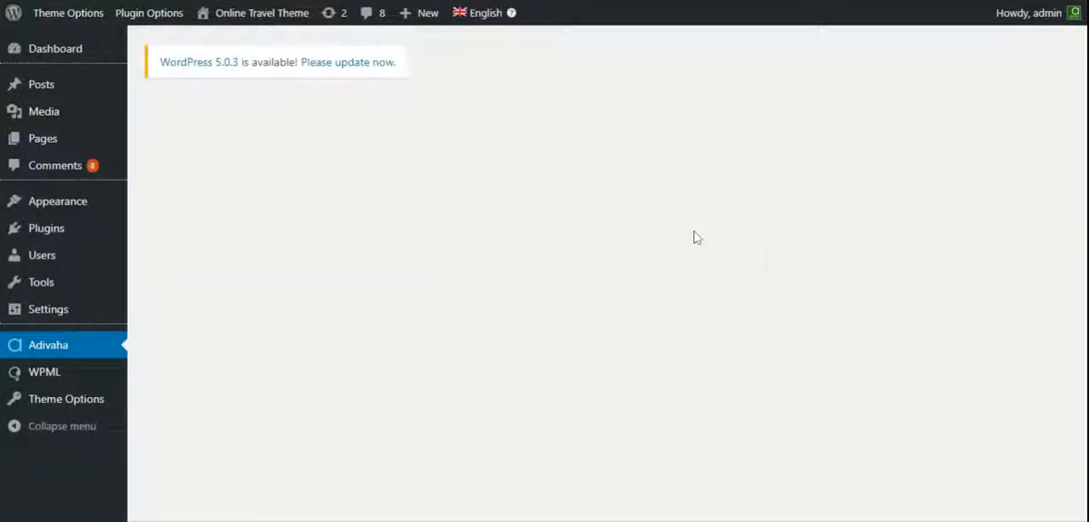
left_click(48, 343)
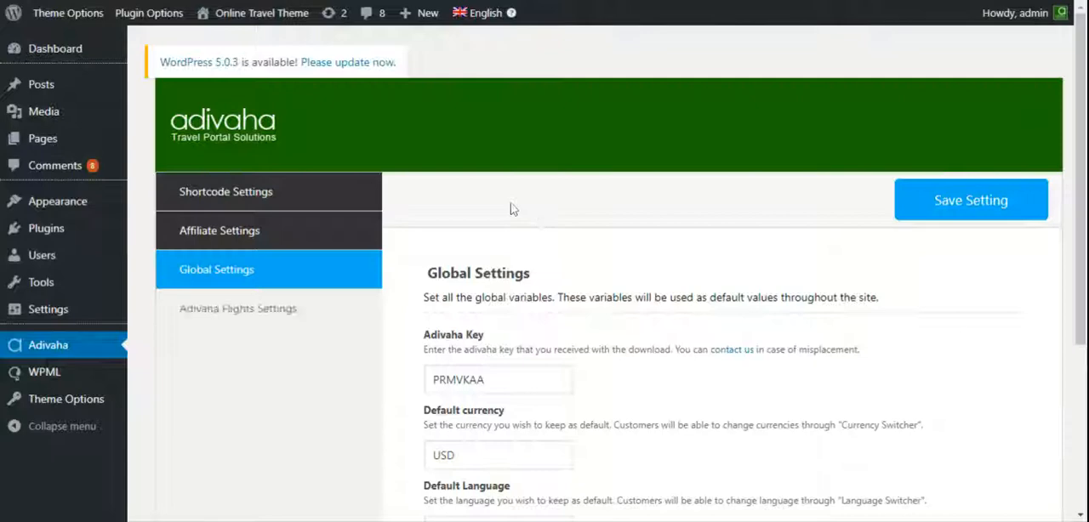
mouse_move(296, 88)
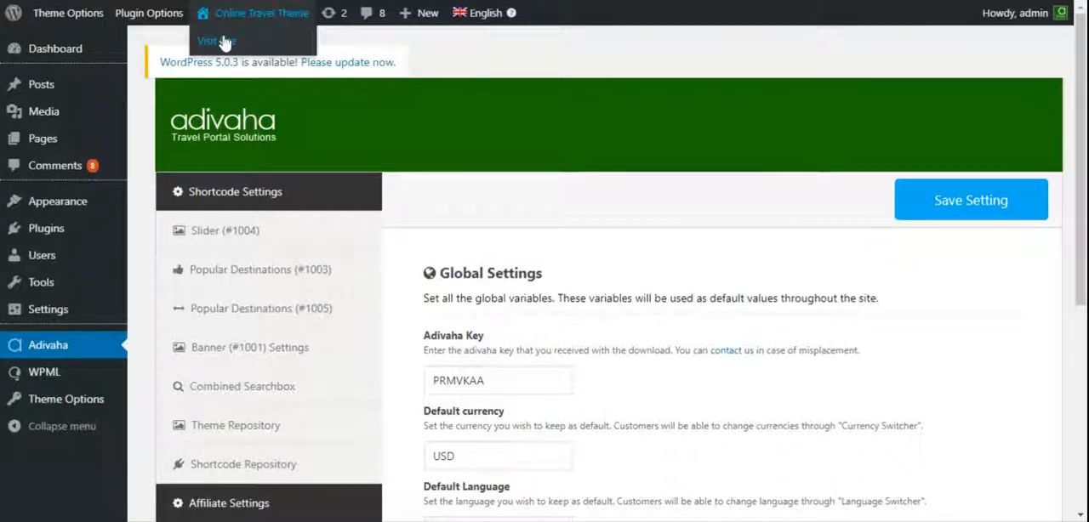
mouse_move(547, 145)
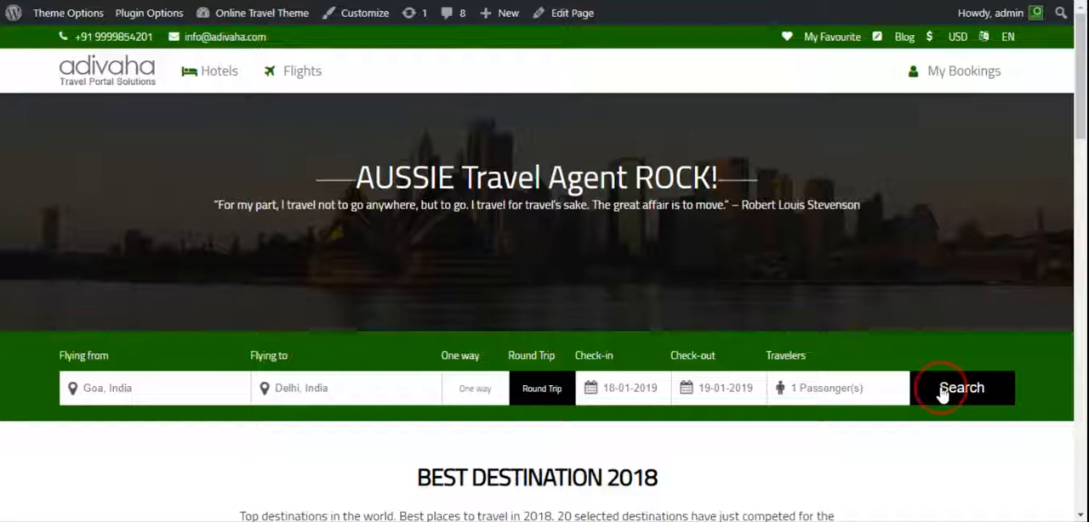
mouse_move(599, 250)
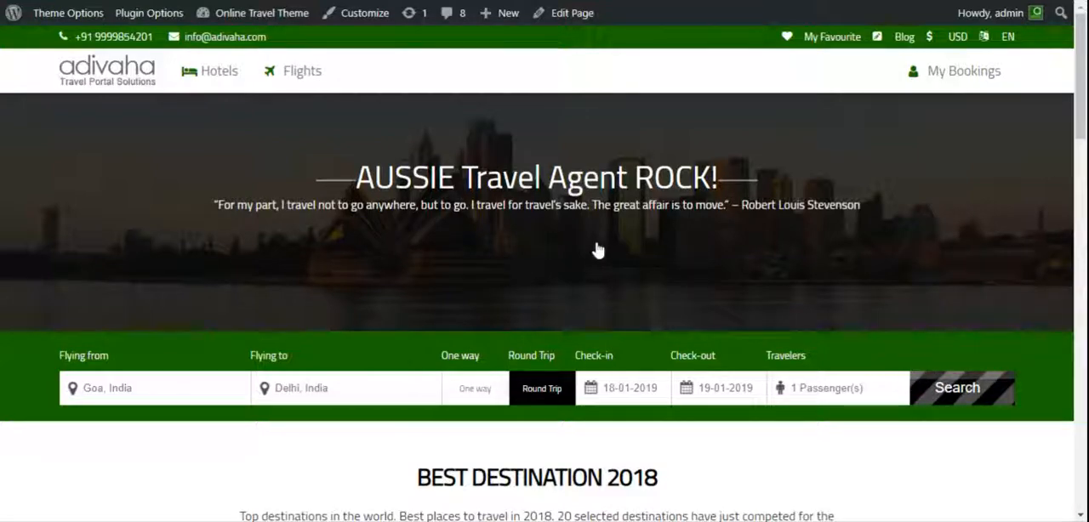
- Run the Goa to Delhi flight search on the live site to show results
left_click(956, 388)
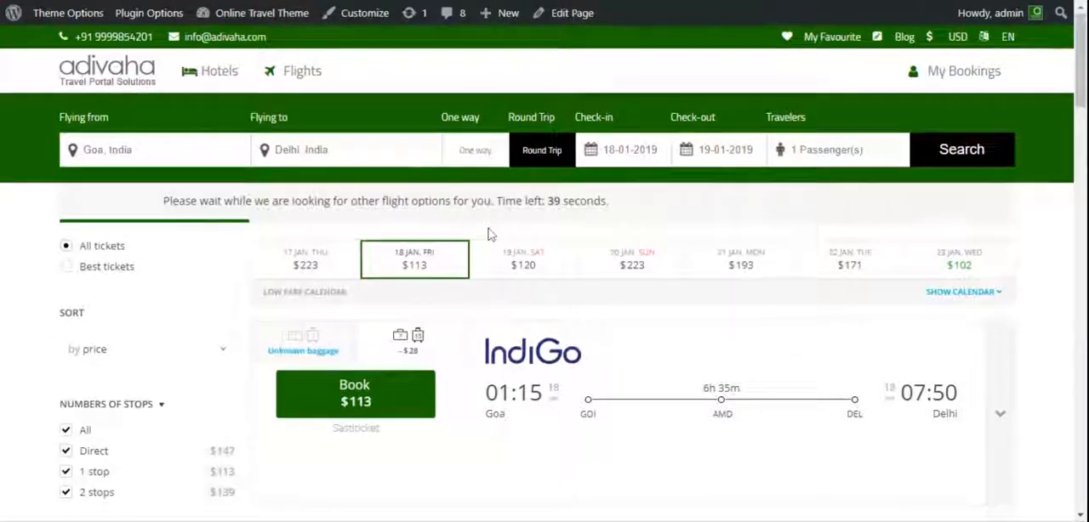
- Browse the IndiGo and SpiceJet results, then show the admin account menu
scroll("down", 3)
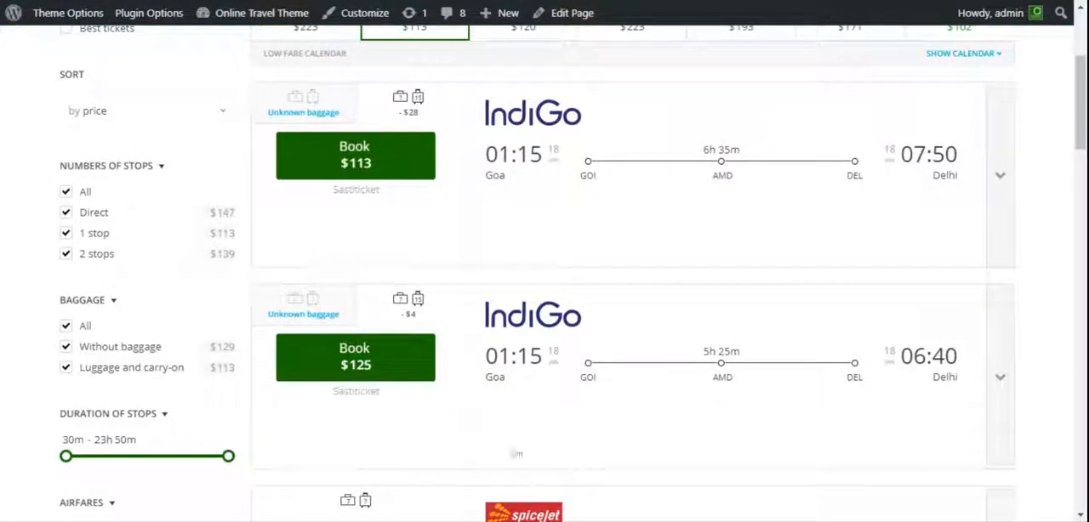
scroll("up", 3)
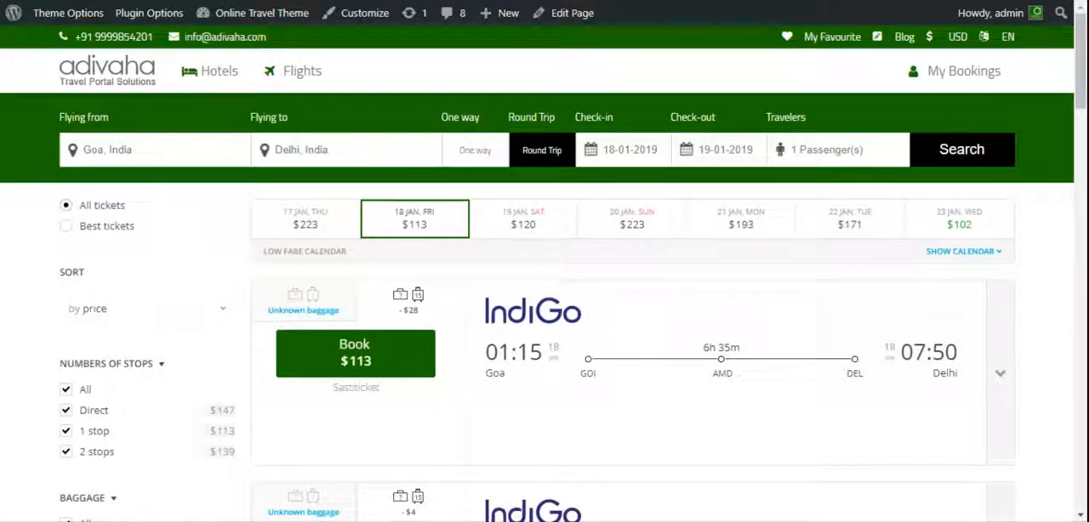
mouse_move(724, 490)
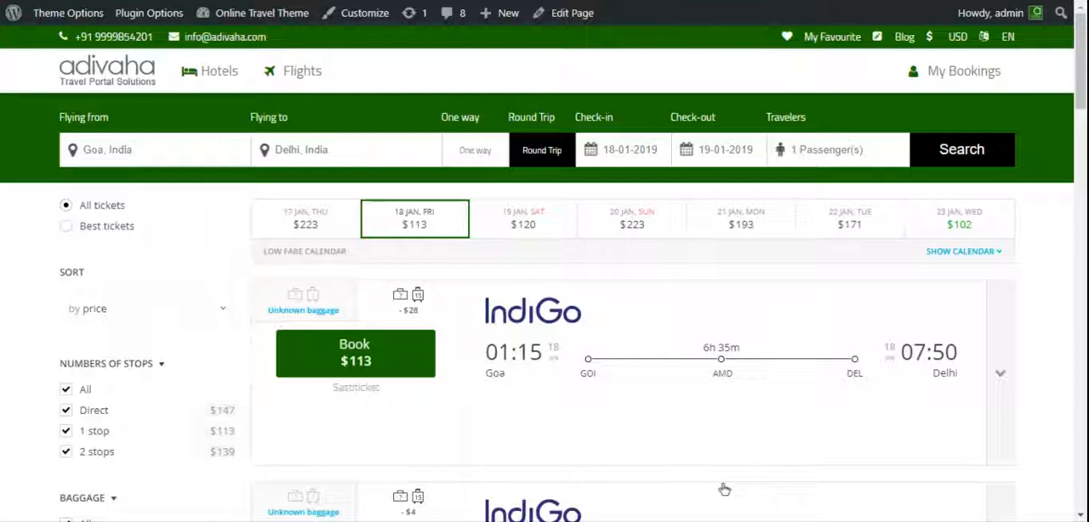
left_click(990, 14)
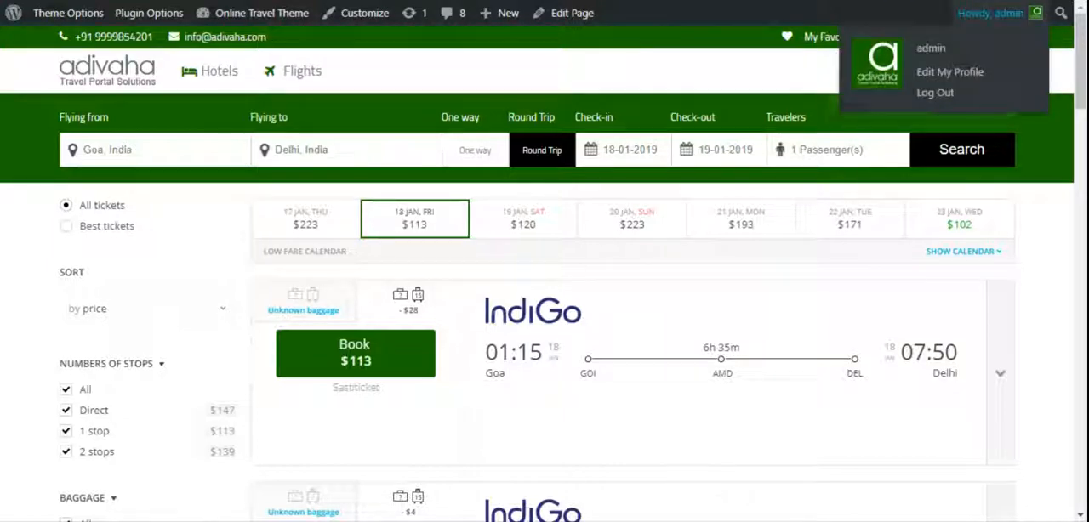